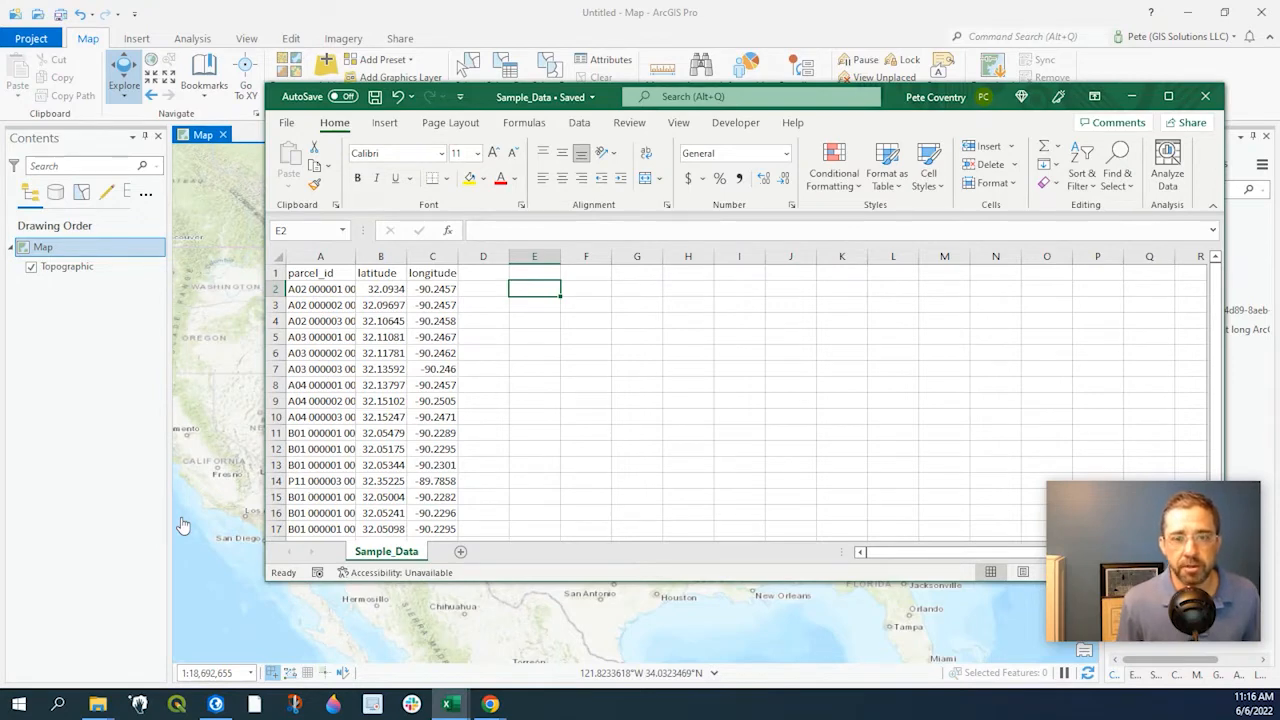
# Step: Locate Sample_Data.csv in the Geocode with lat long folder via Add Data > Data
pyautogui.click(637, 369)
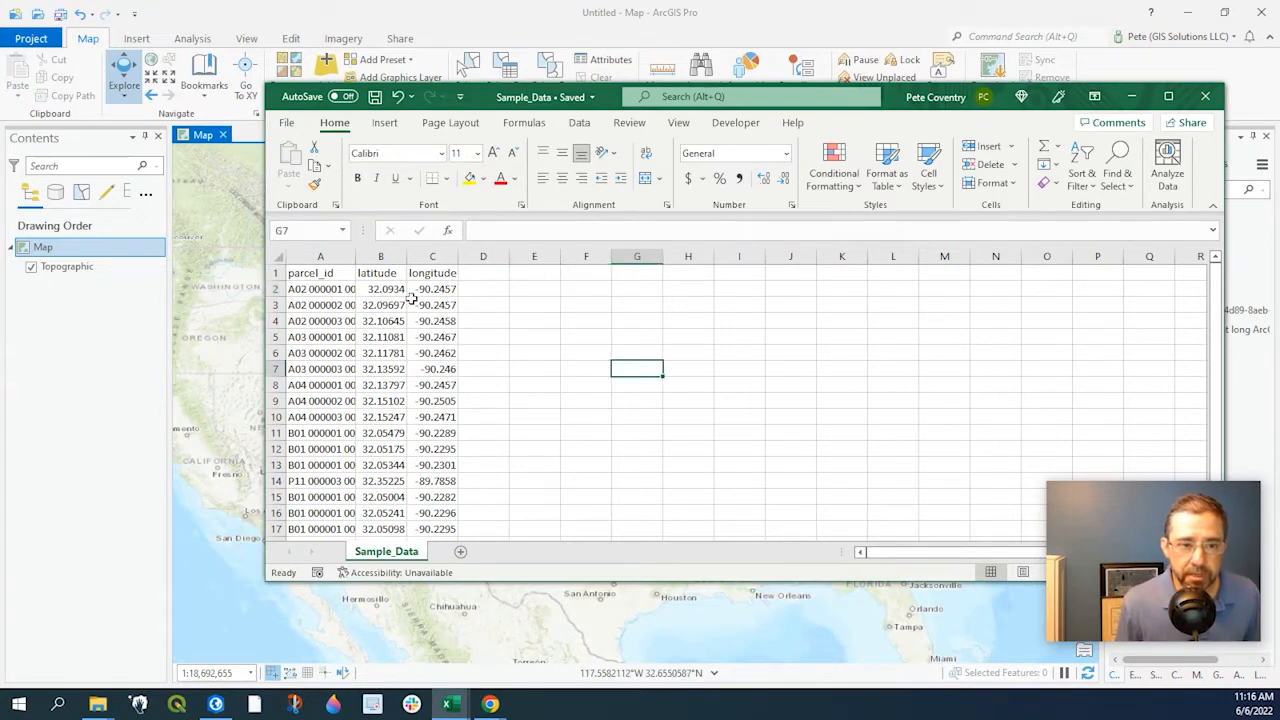
pyautogui.click(320, 256)
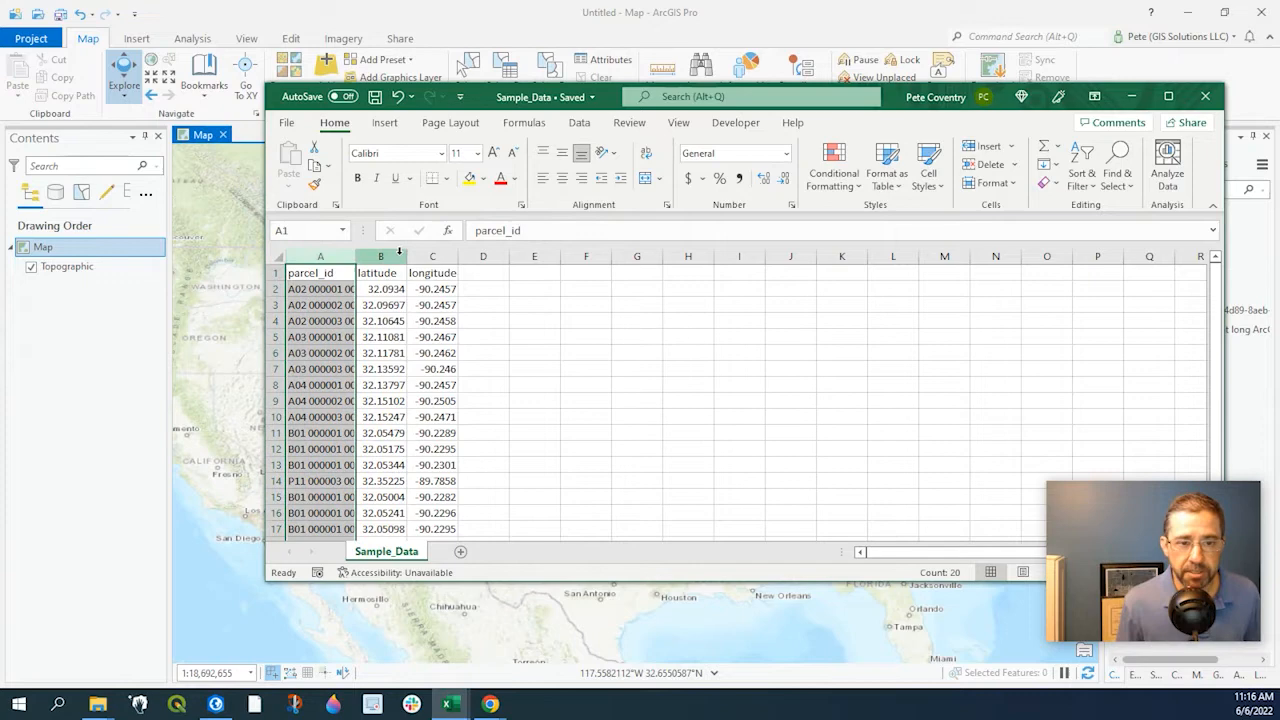
pyautogui.click(432, 257)
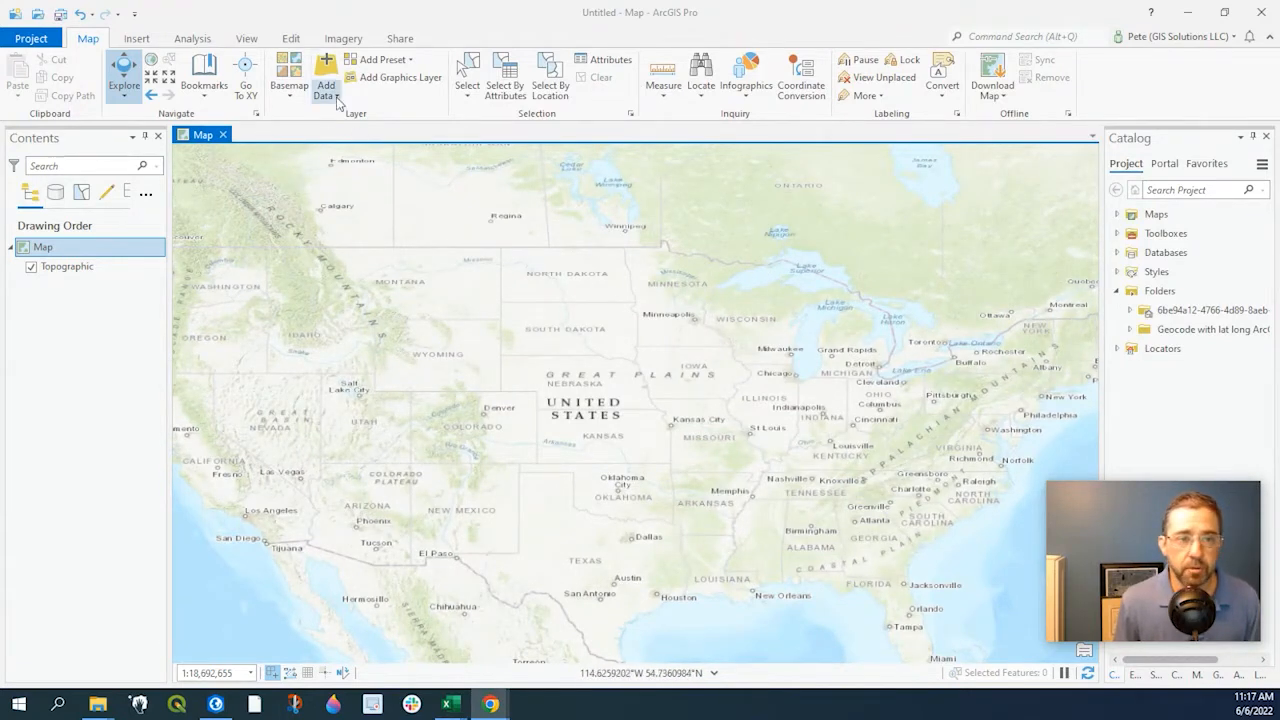
pyautogui.click(325, 75)
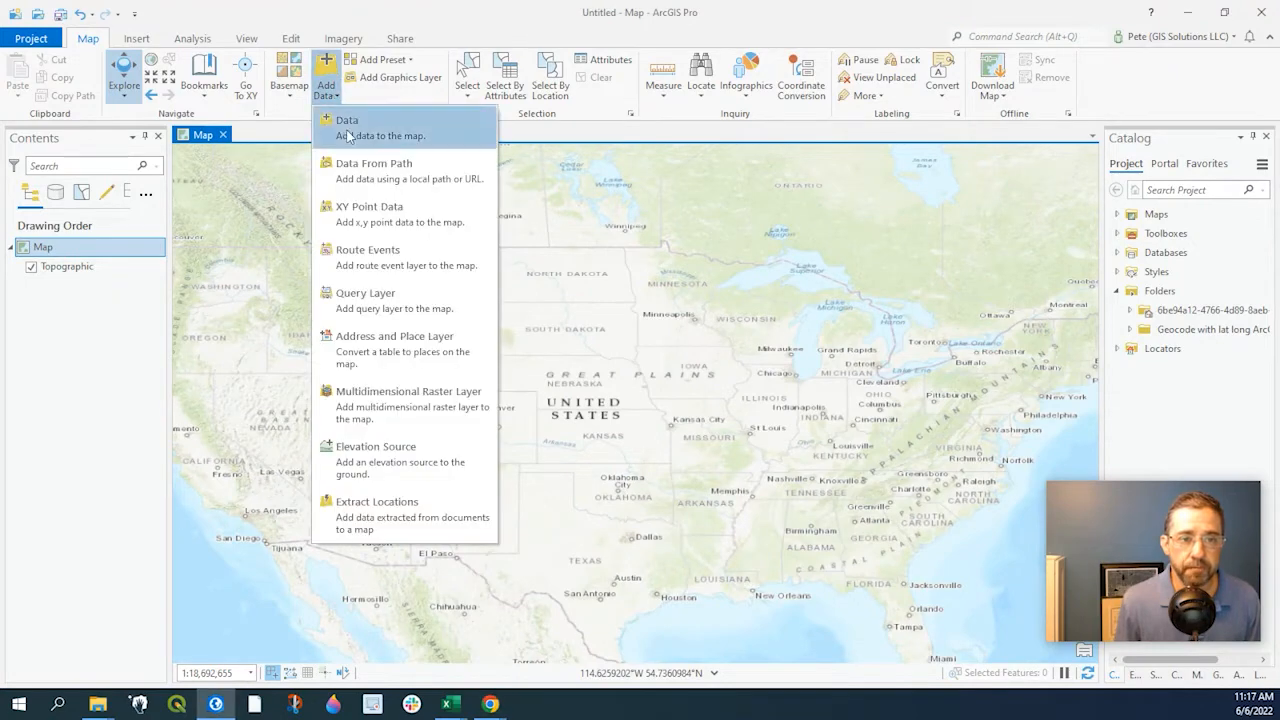
pyautogui.click(346, 120)
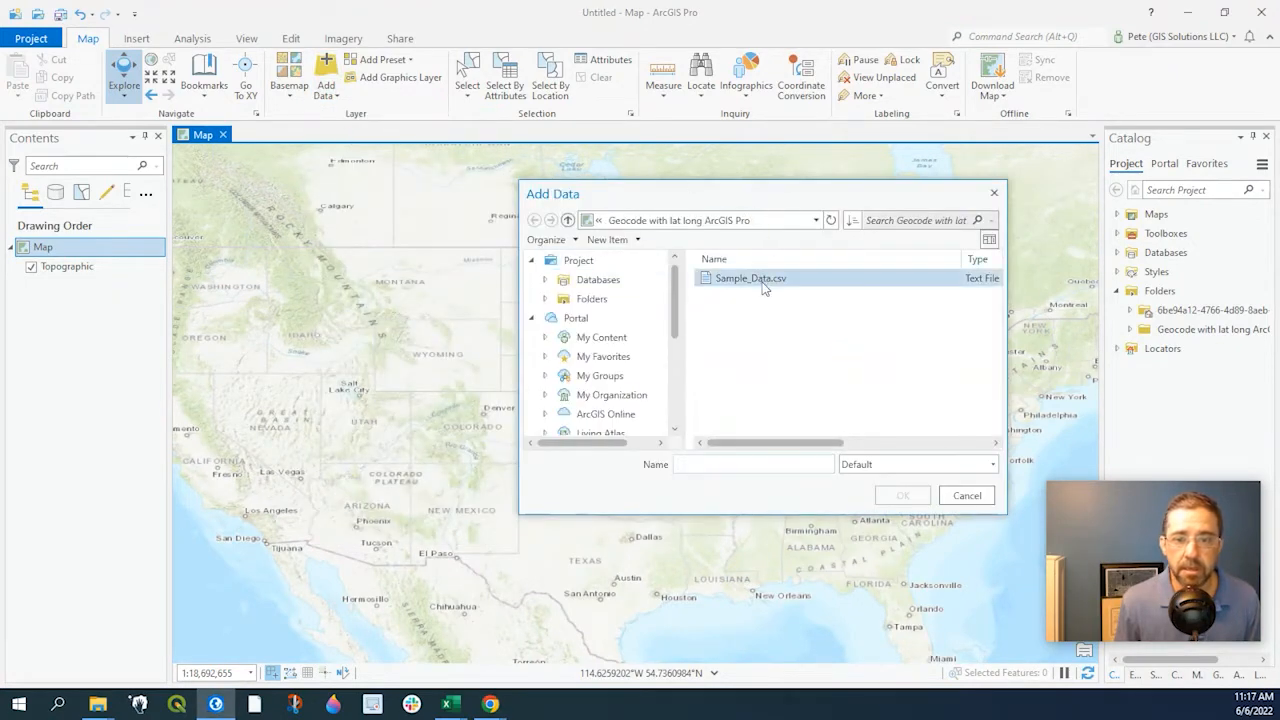
pyautogui.click(966, 495)
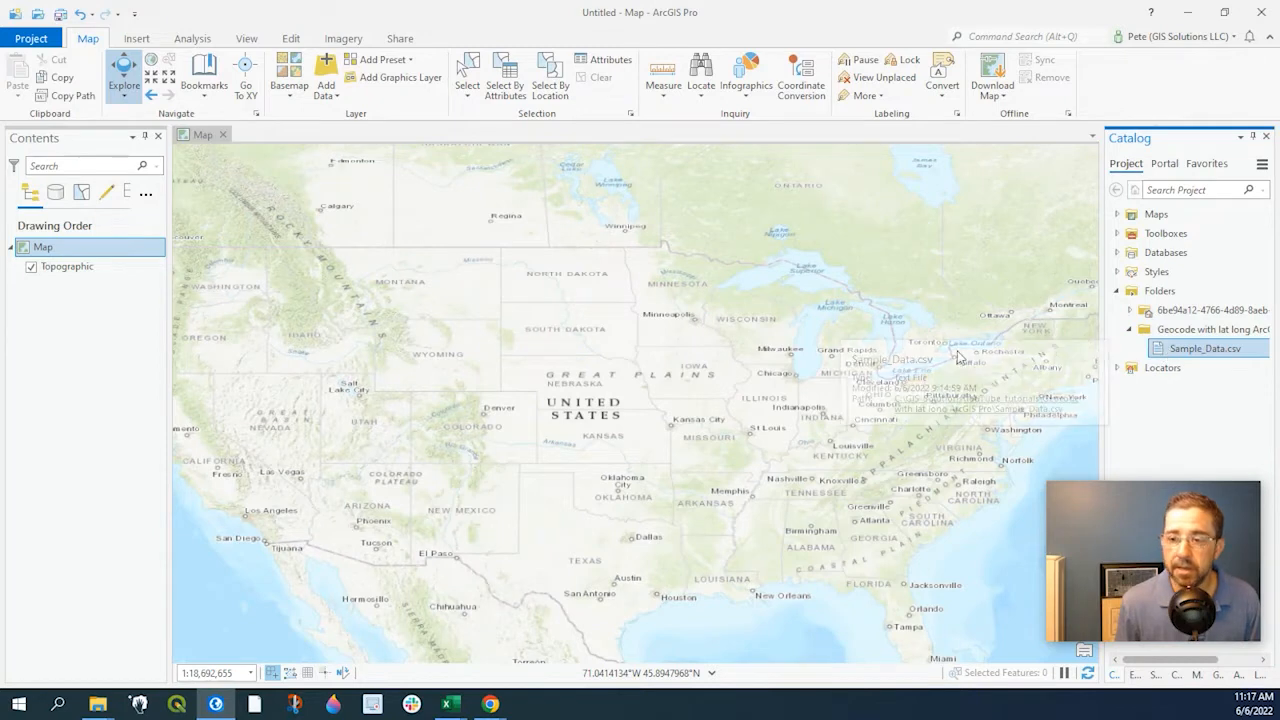
# Step: Add Sample_Data.csv to the current map and launch Display XY Data on the table
pyautogui.rightClick(1205, 348)
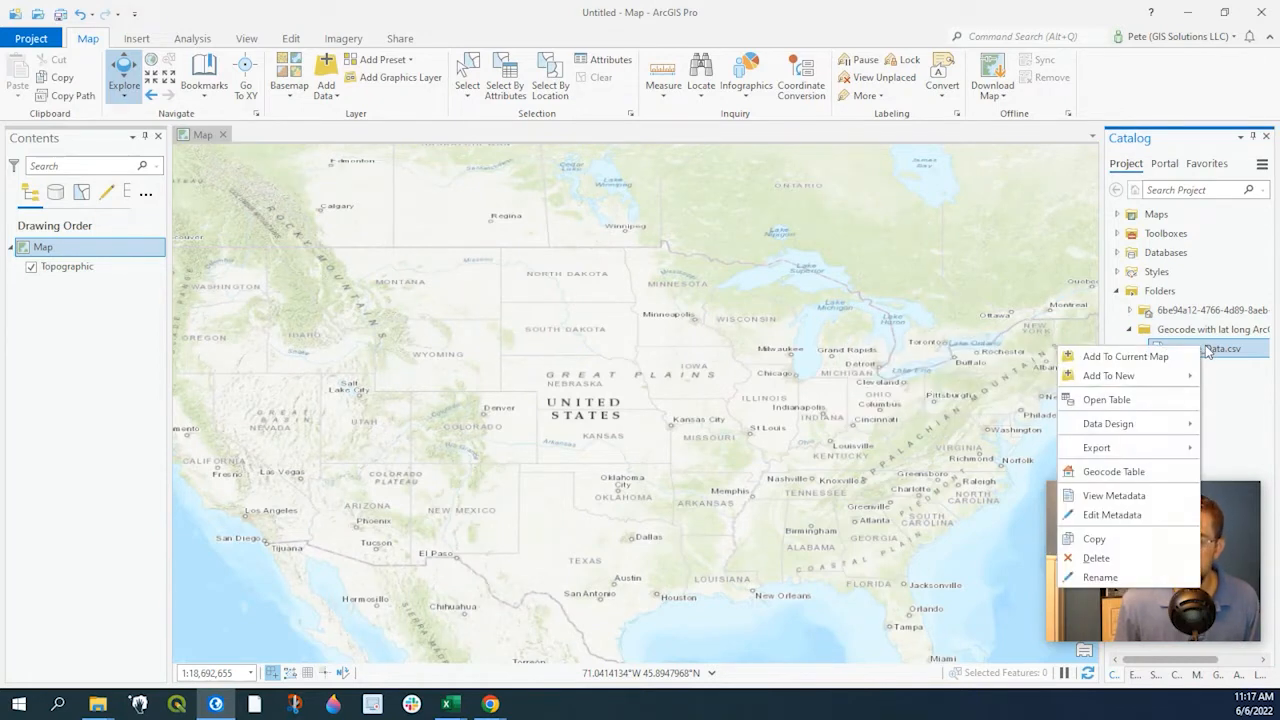
pyautogui.click(1124, 356)
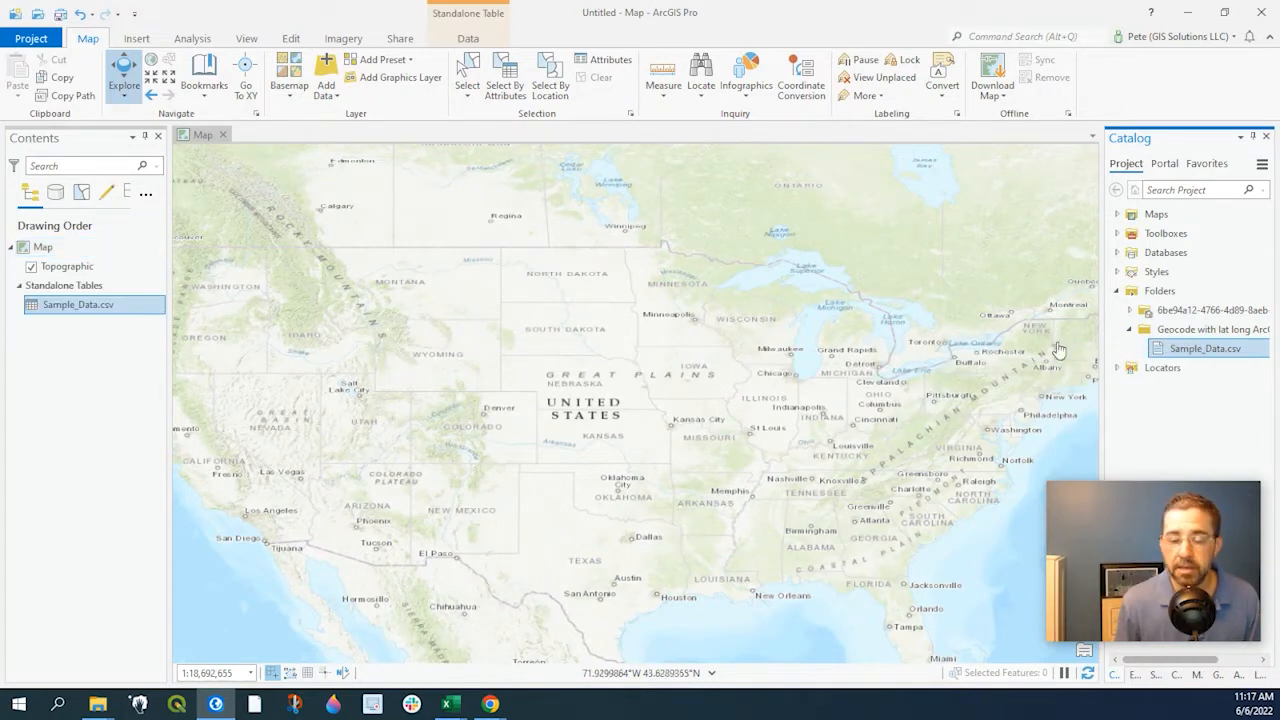
pyautogui.click(78, 304)
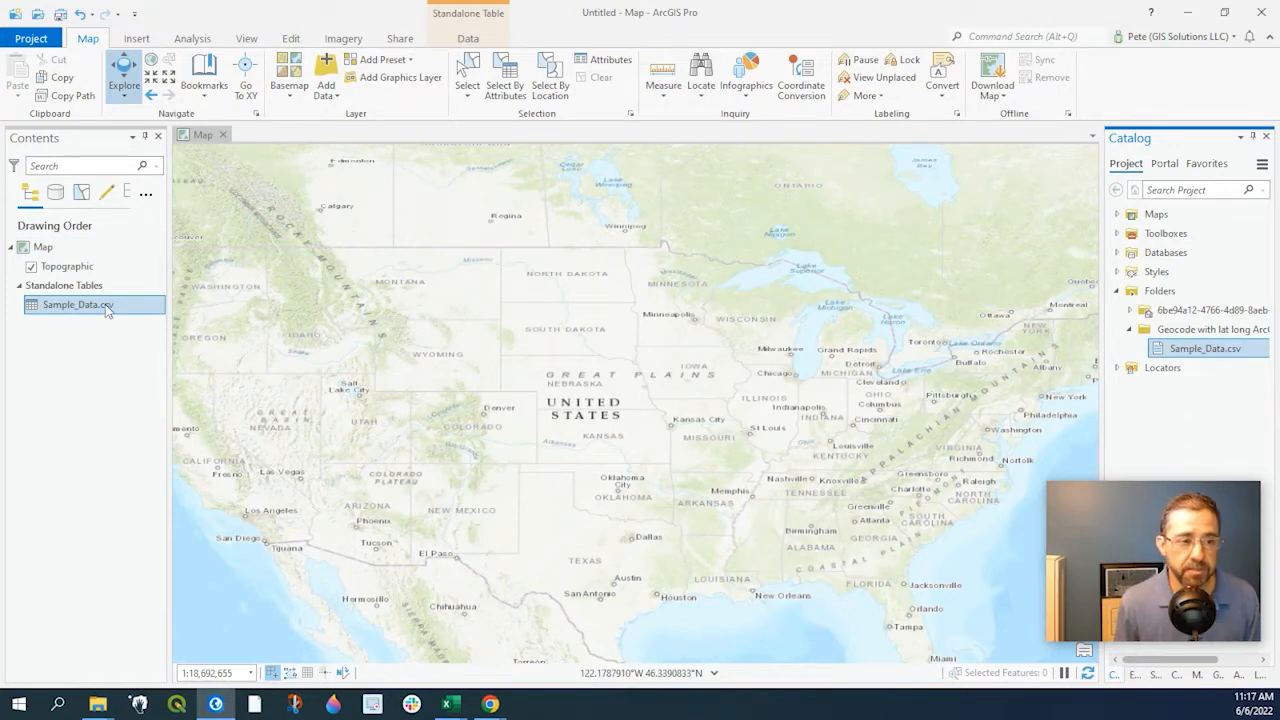
pyautogui.rightClick(75, 305)
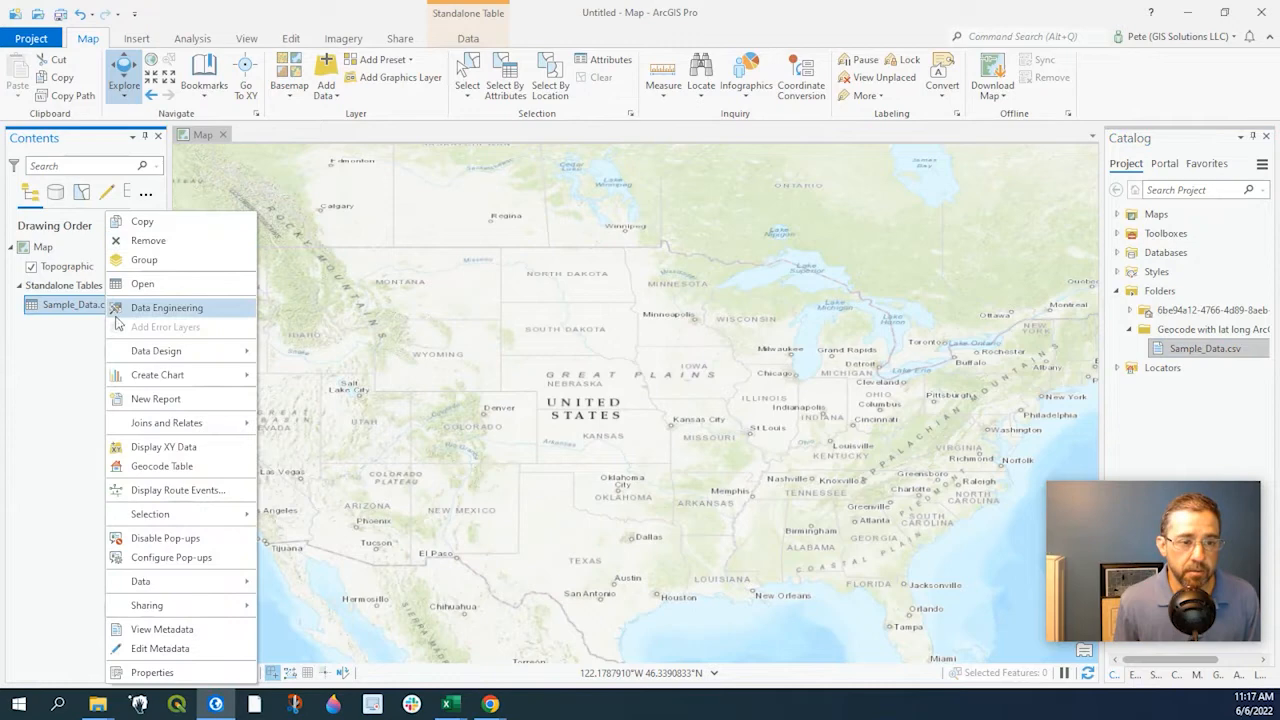
pyautogui.moveTo(167, 447)
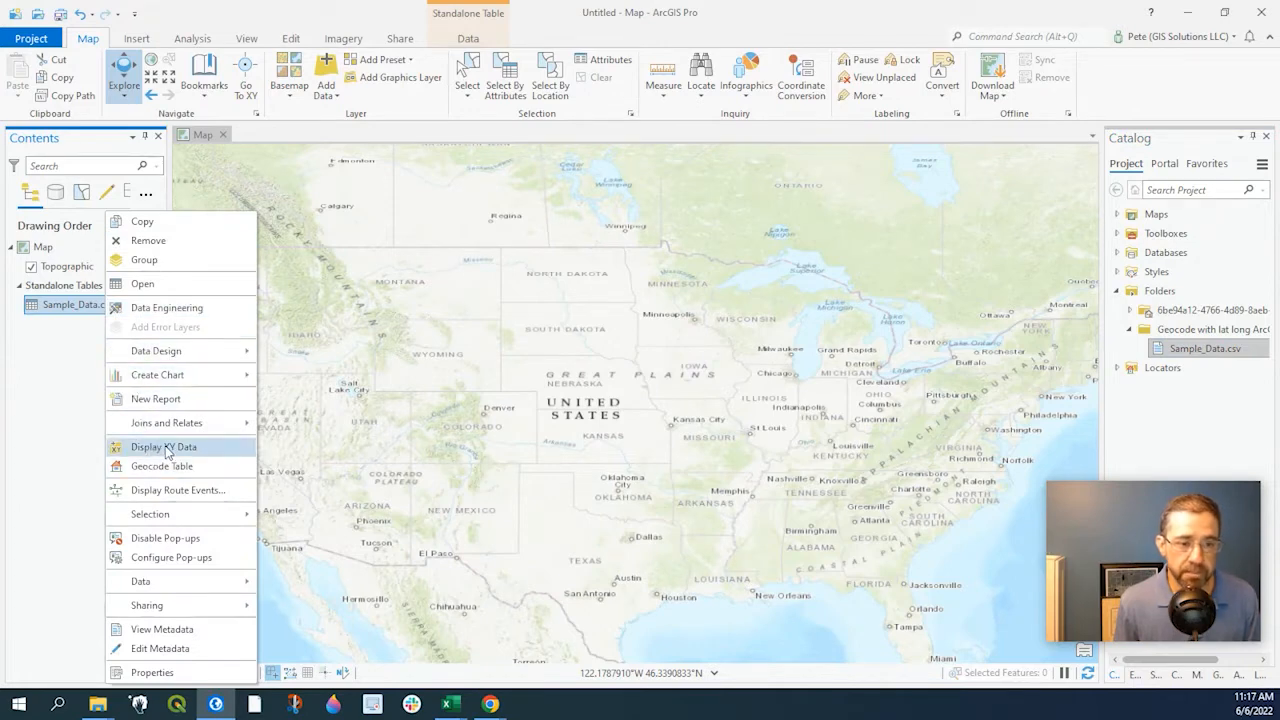
pyautogui.click(163, 447)
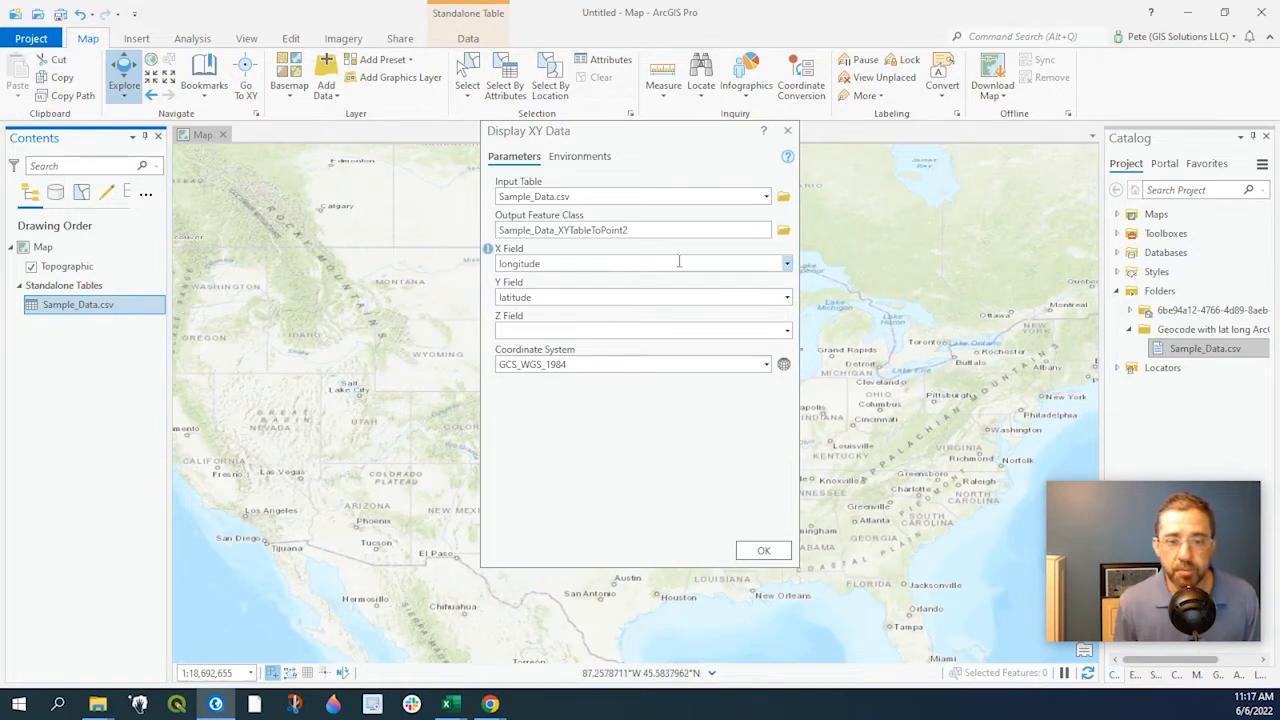
# Step: Run Display XY Data with longitude as X and latitude as Y in GCS_WGS_1984
pyautogui.click(787, 263)
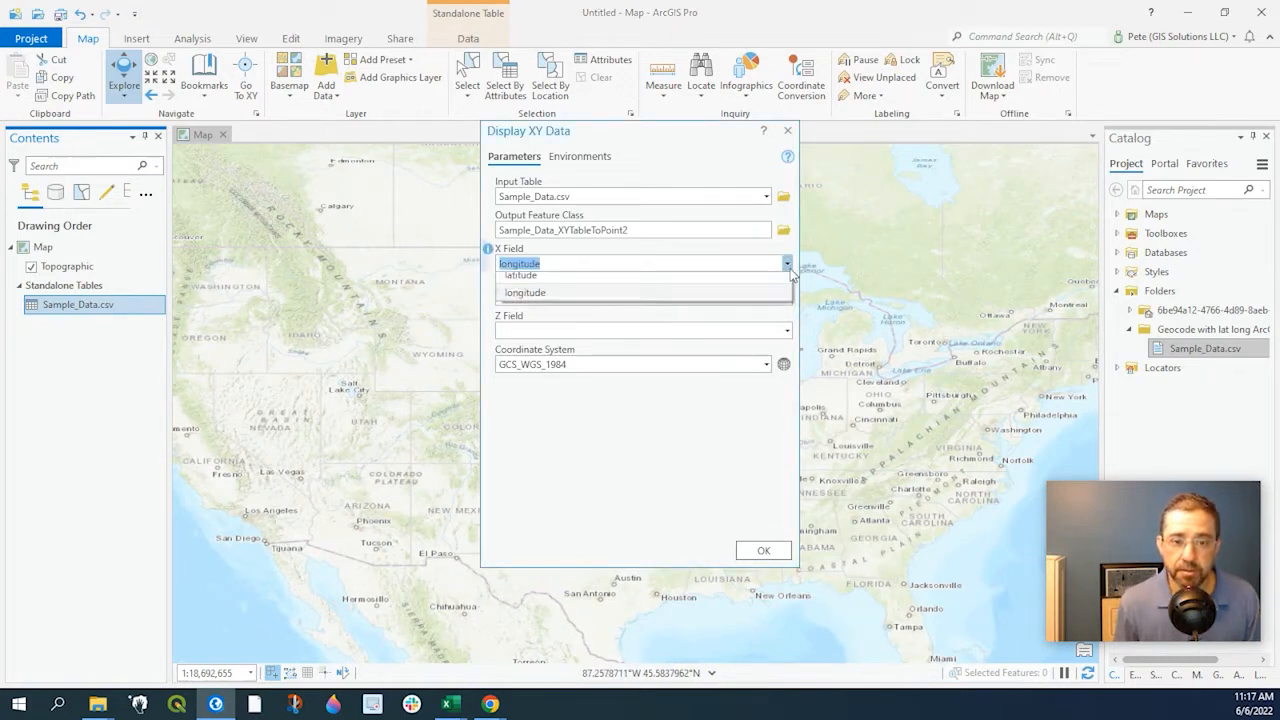
pyautogui.click(525, 292)
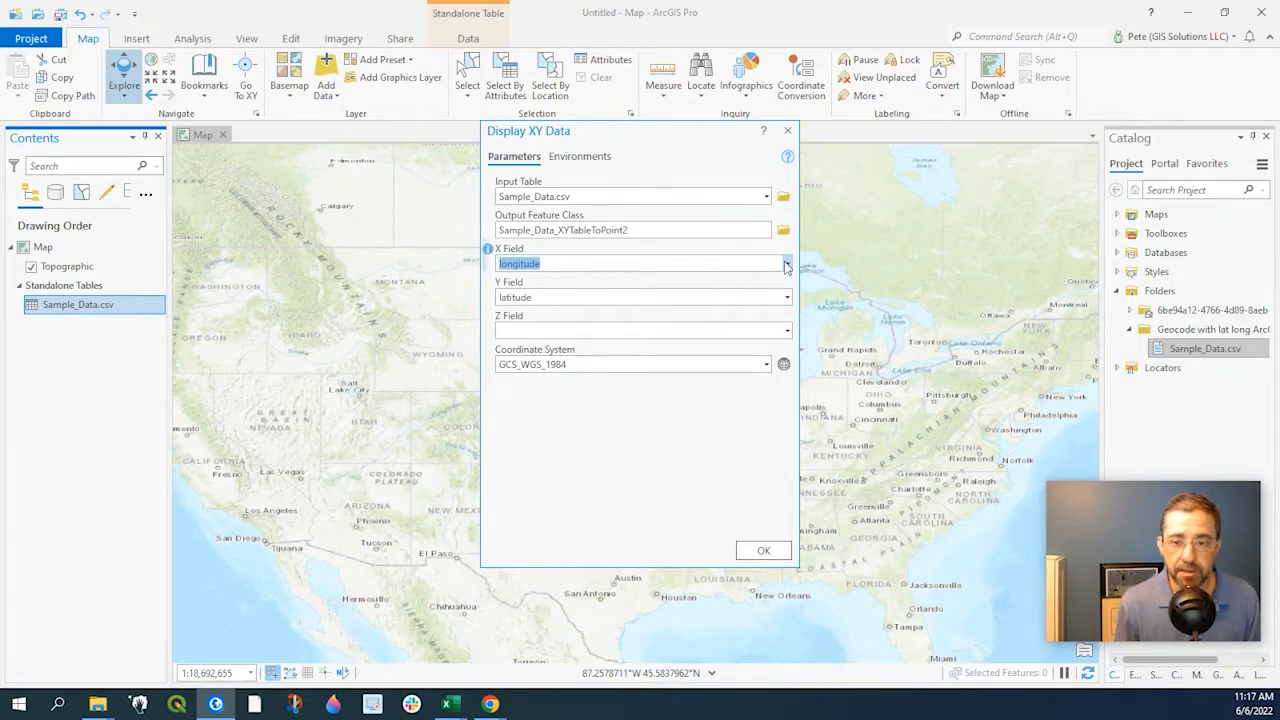
pyautogui.click(786, 263)
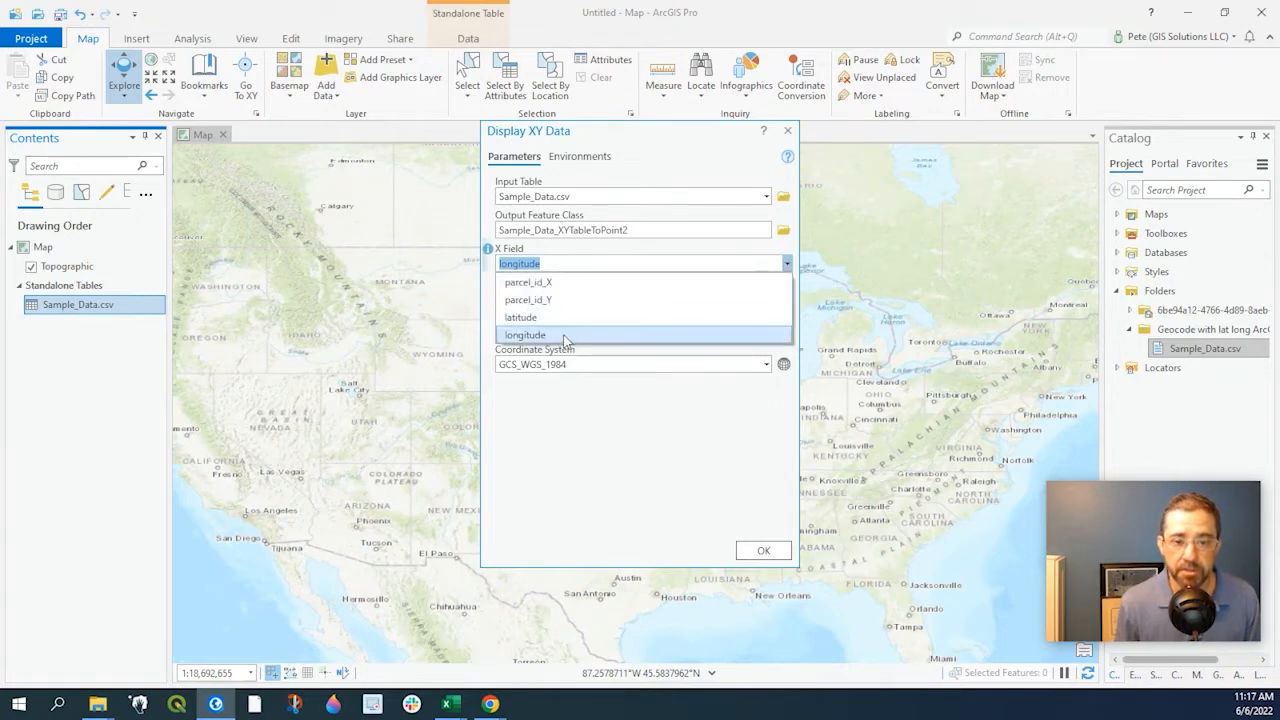
pyautogui.click(525, 334)
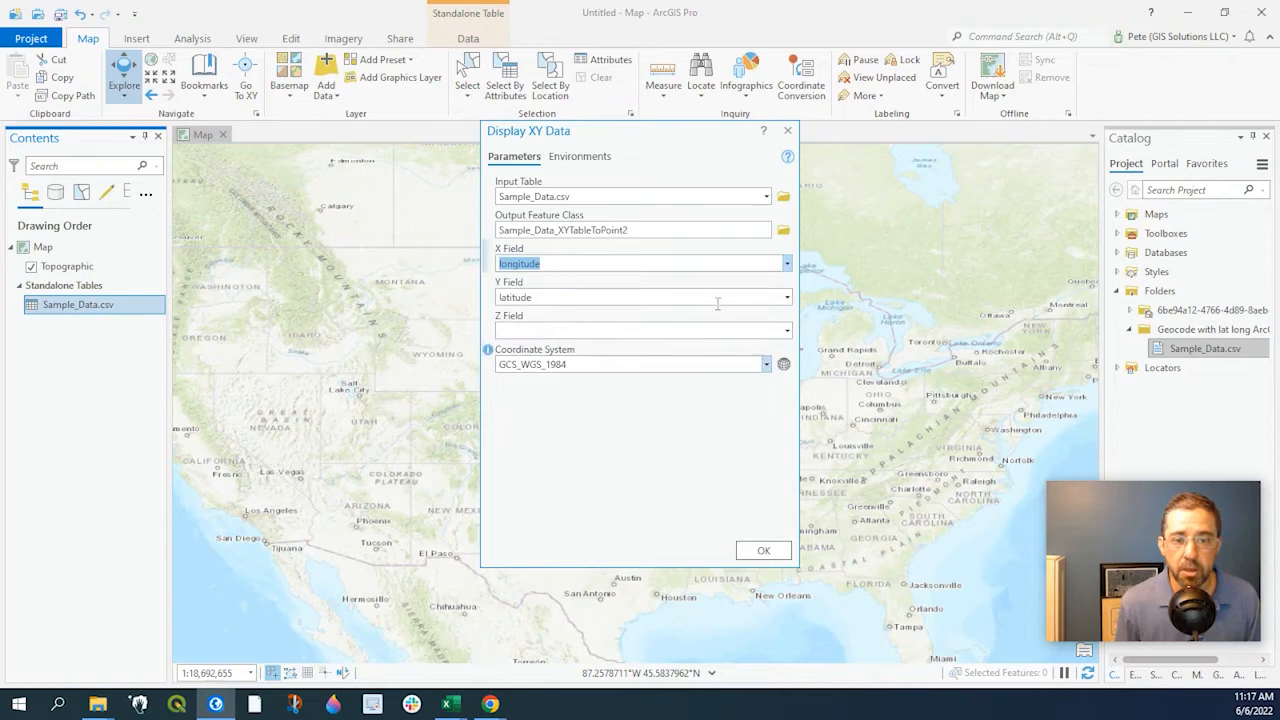
pyautogui.click(763, 550)
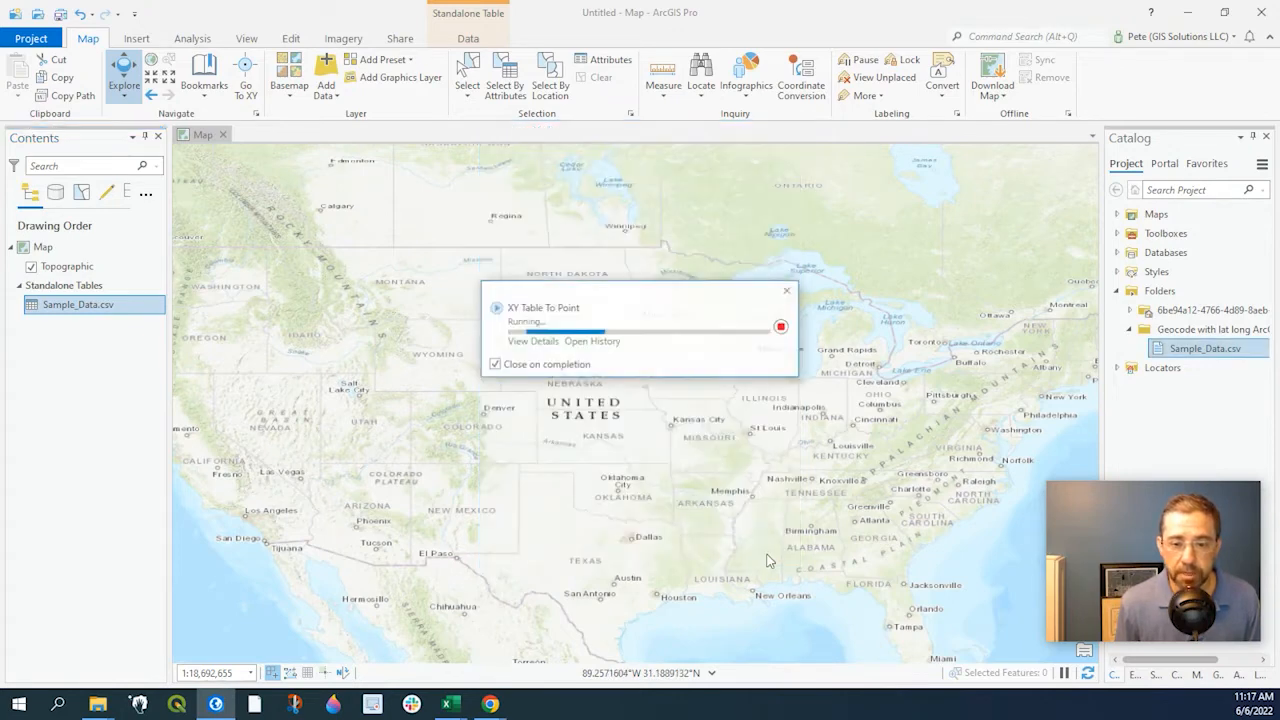